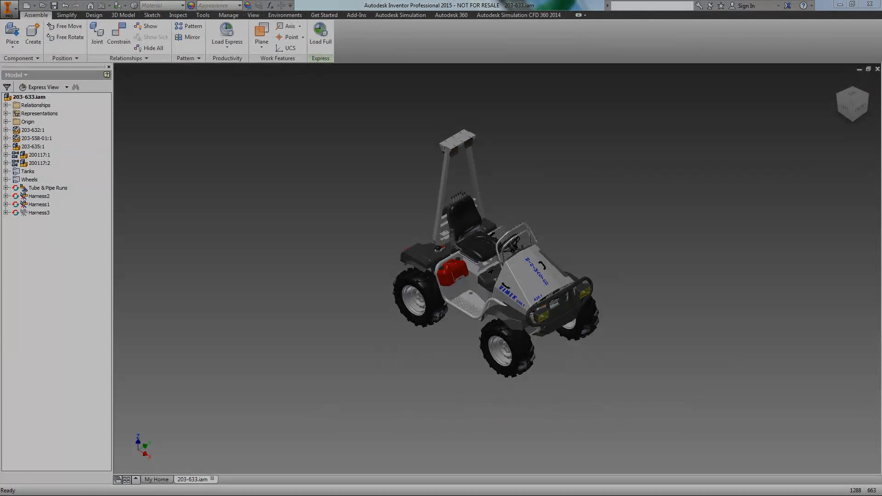
# Step: Launch Autodesk Vault Professional 2015 to reach its log-in dialog
pyautogui.click(36, 138)
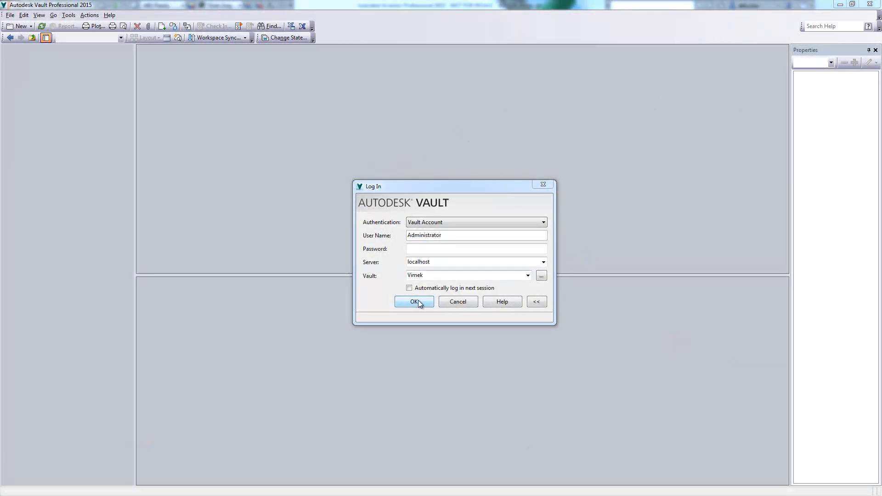
# Step: Log into Vault, check out 203-558_Finish.ipt from VK630-Finished, and open it
pyautogui.click(413, 301)
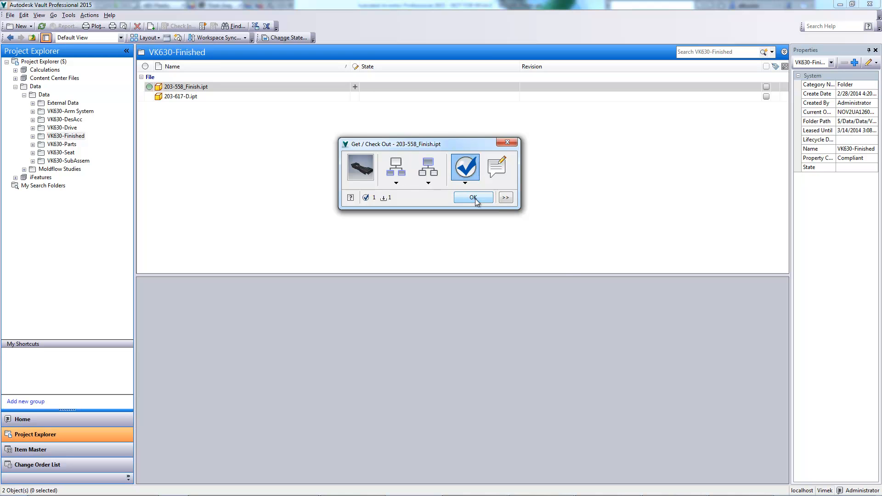
pyautogui.click(473, 197)
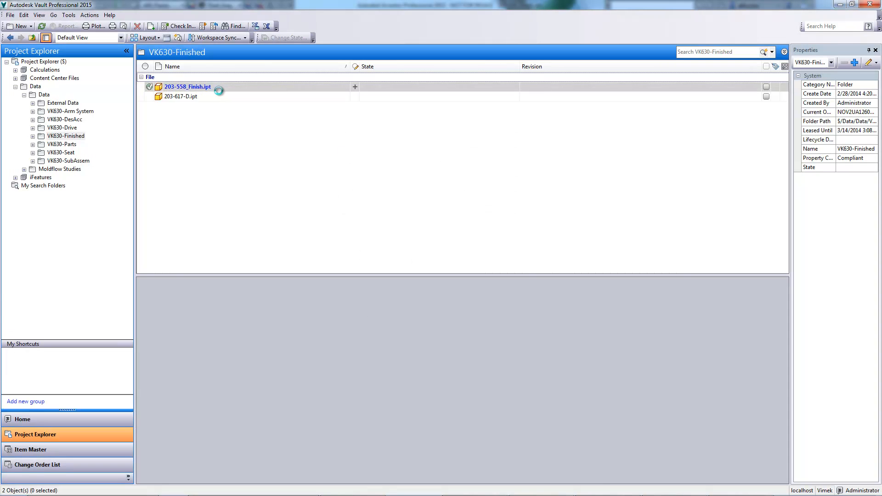
pyautogui.doubleClick(187, 87)
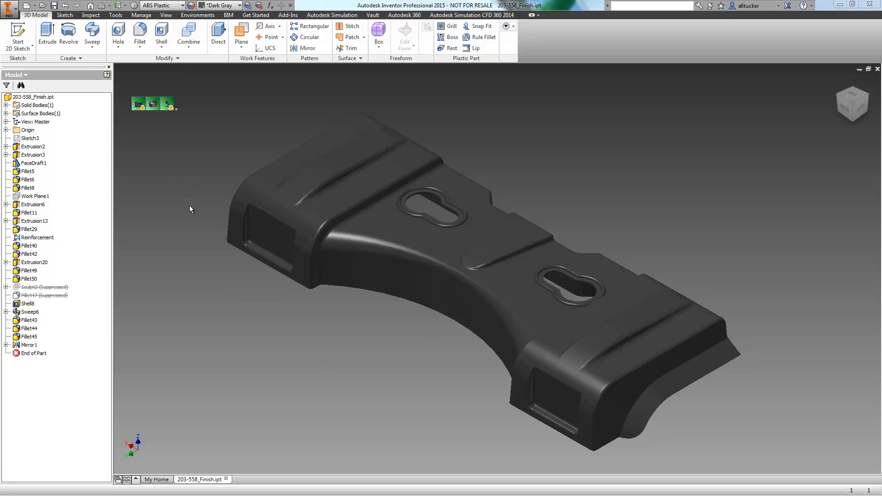
pyautogui.click(173, 104)
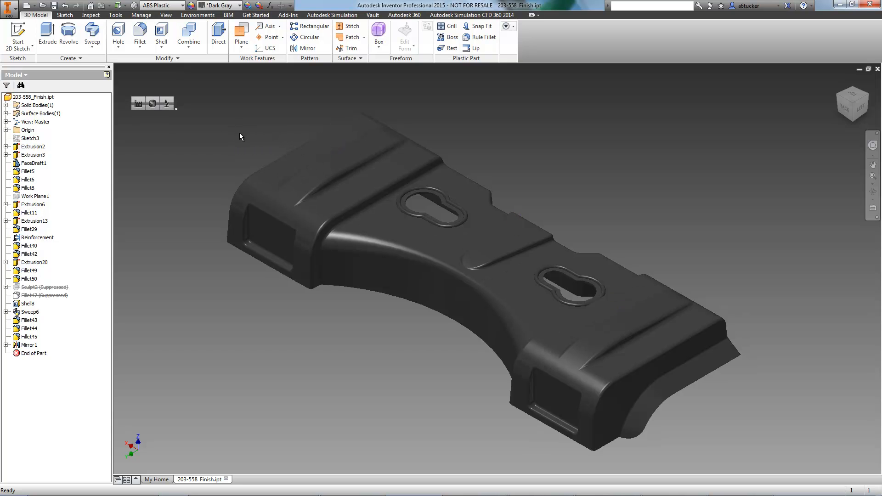
pyautogui.moveTo(146, 120)
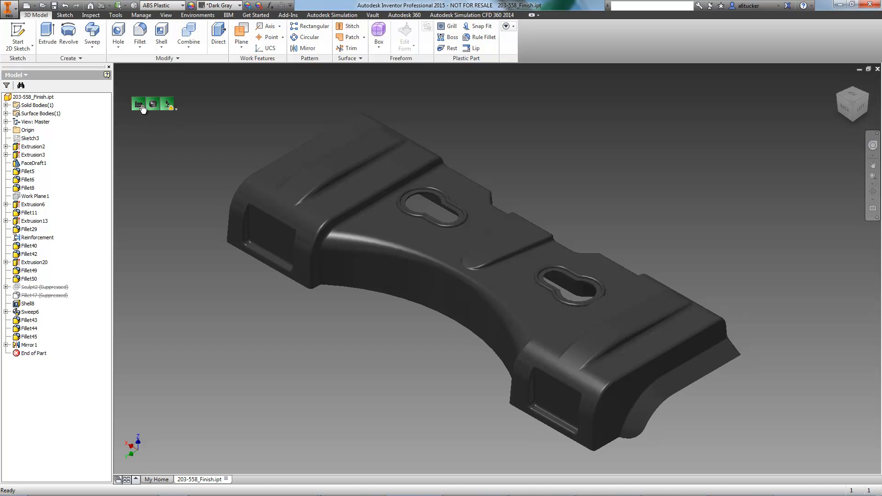
# Step: Review the part's design alerts: draft-angle faces, other categories, and the low recyclability rating
pyautogui.click(138, 103)
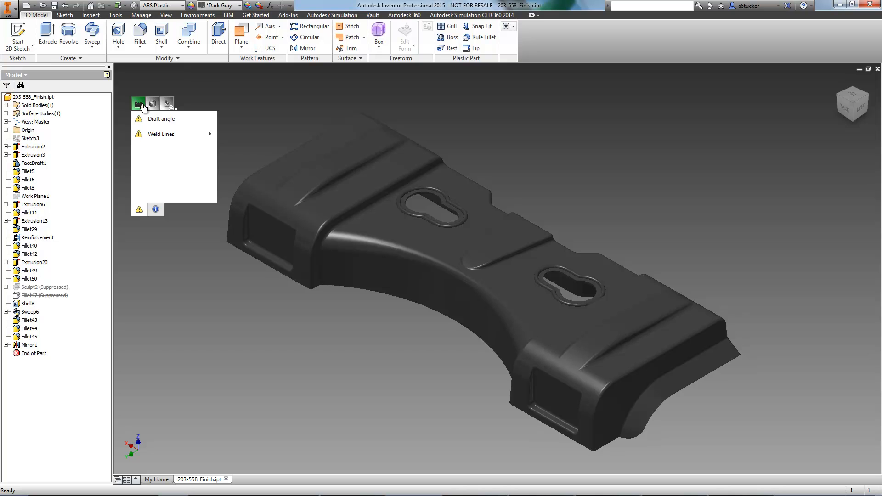
pyautogui.moveTo(162, 119)
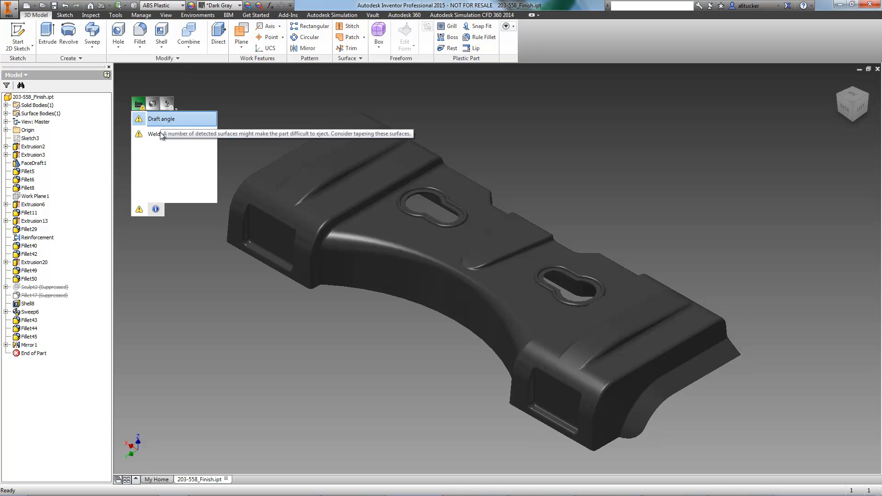
pyautogui.moveTo(164, 138)
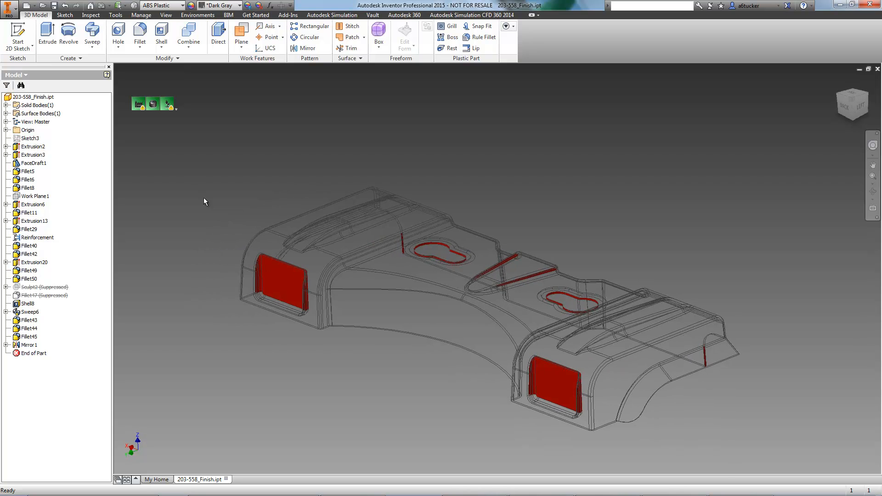
pyautogui.moveTo(169, 106)
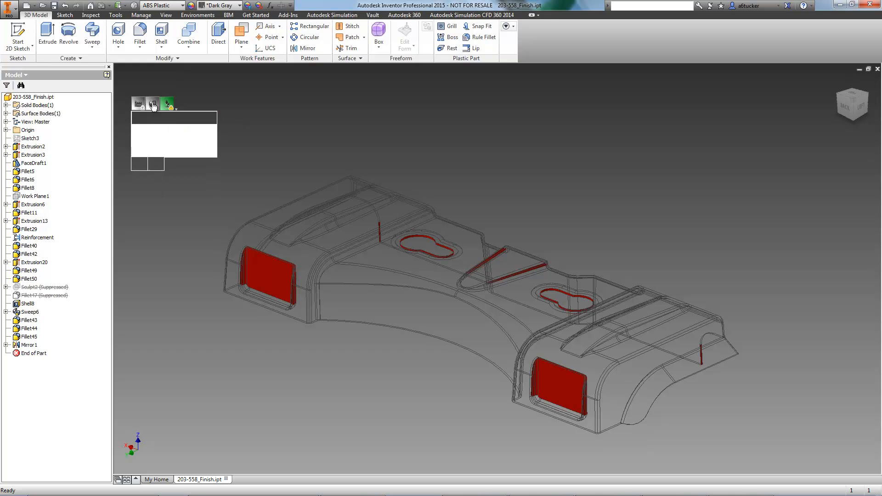
pyautogui.click(152, 102)
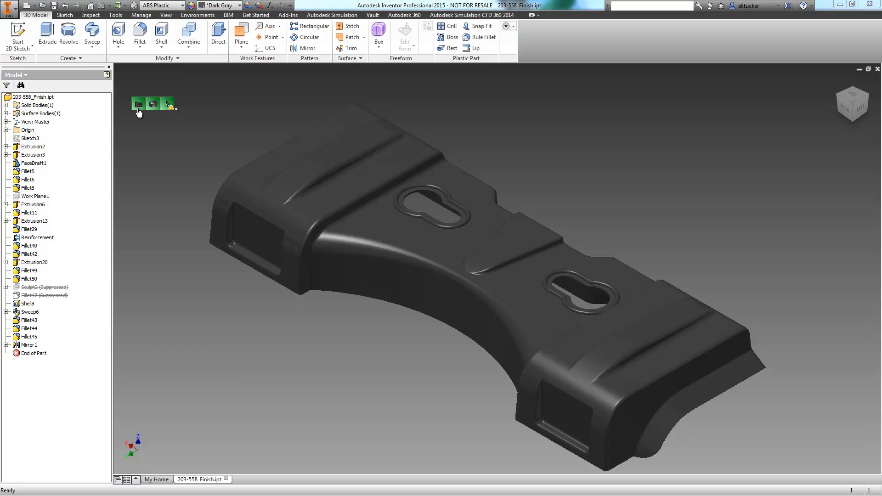
pyautogui.click(152, 104)
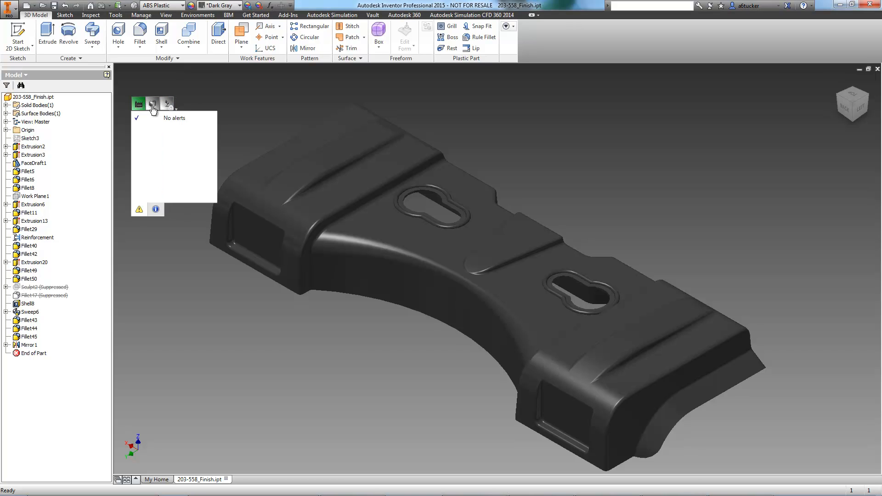
pyautogui.click(167, 103)
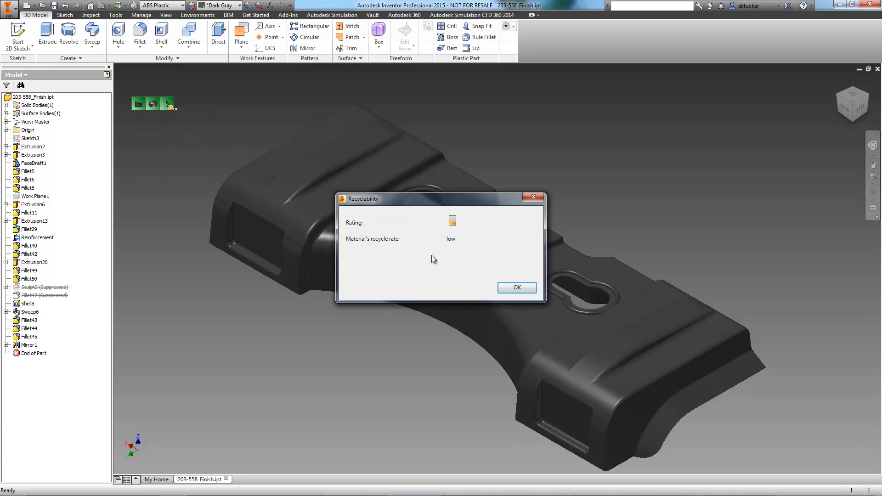
pyautogui.click(517, 287)
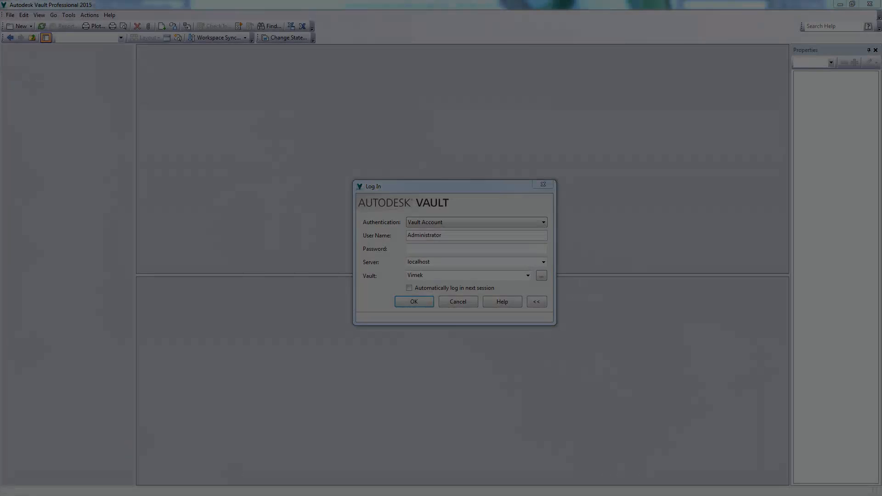
# Step: Log into Vault and Get/Check Out Rear Deck Study.mpi from Moldflow Studies
pyautogui.click(414, 301)
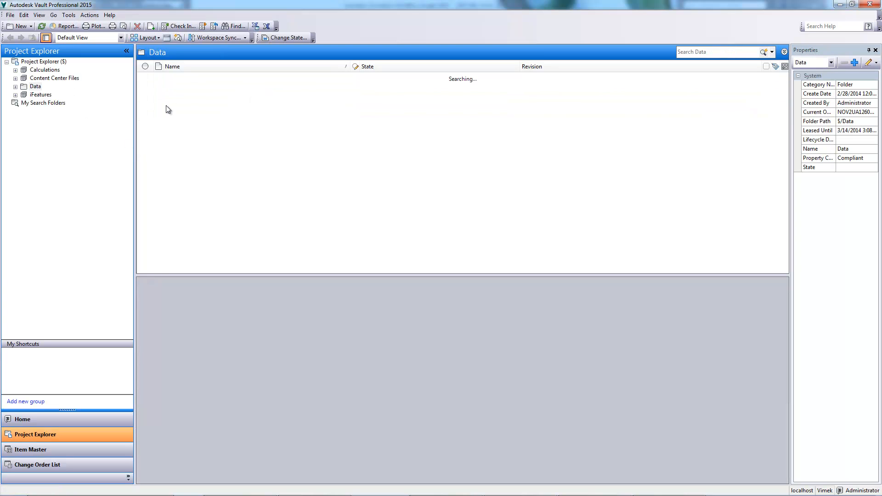
pyautogui.rightClick(188, 86)
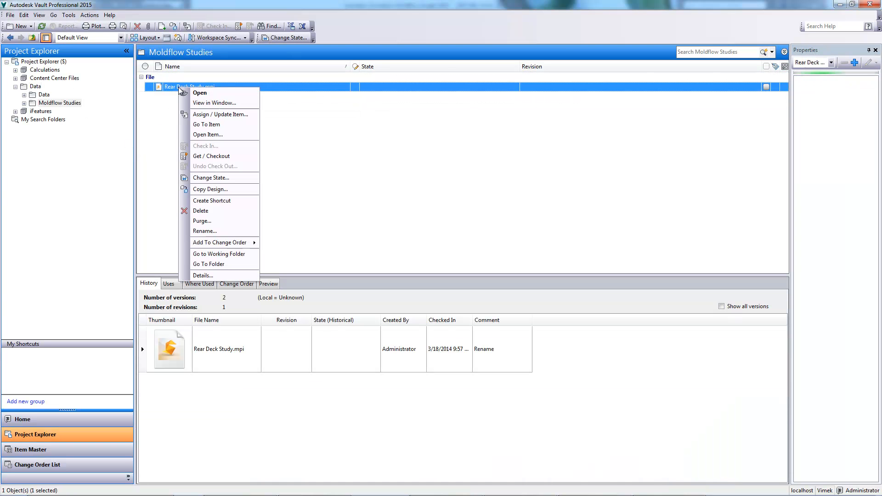
pyautogui.click(211, 155)
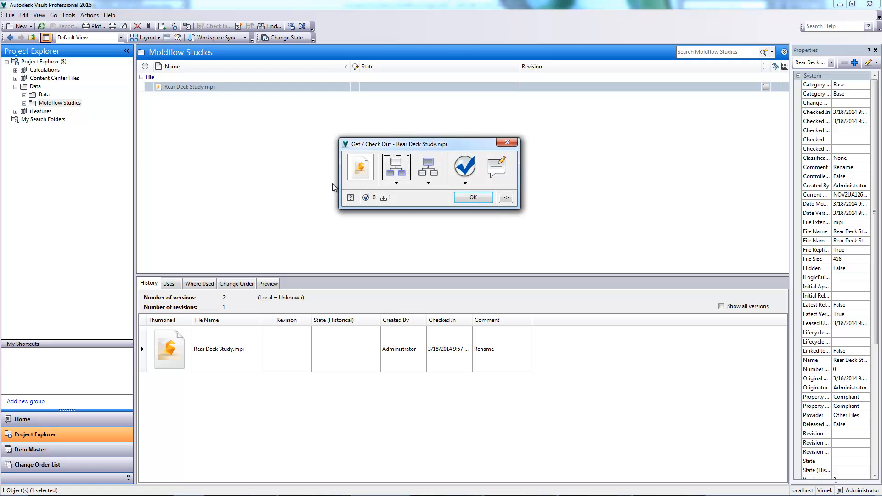
pyautogui.click(473, 197)
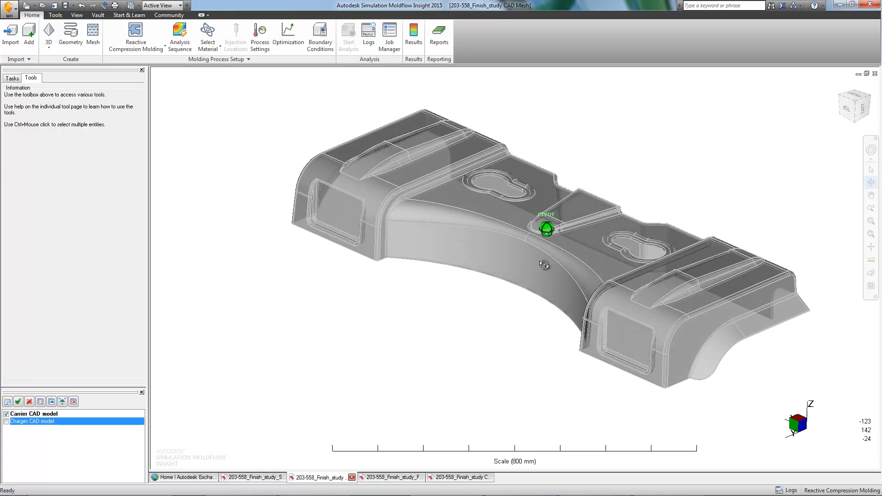
# Step: Show the Charges layer and accept the 0.5/0.5/0 initial fiber orientation
pyautogui.click(7, 422)
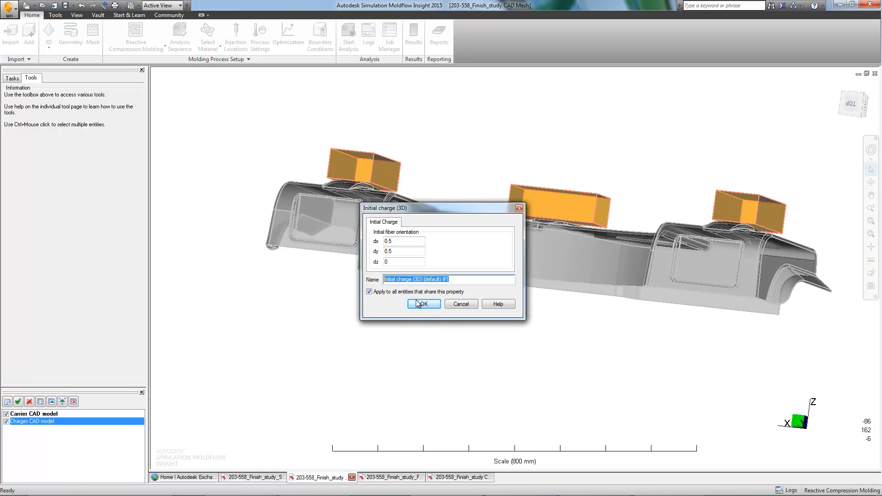
pyautogui.click(424, 304)
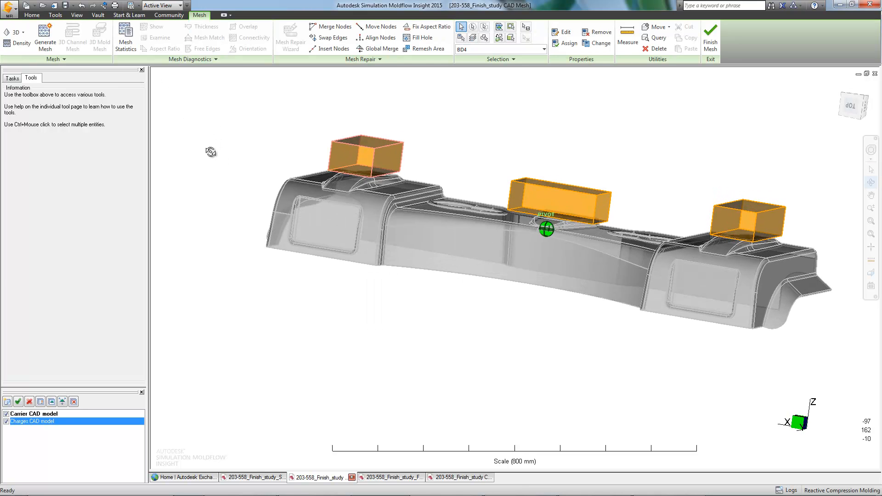
# Step: Generate the 3D mesh with chord-angle refinement at 24 degrees, checking Tetra options
pyautogui.click(45, 38)
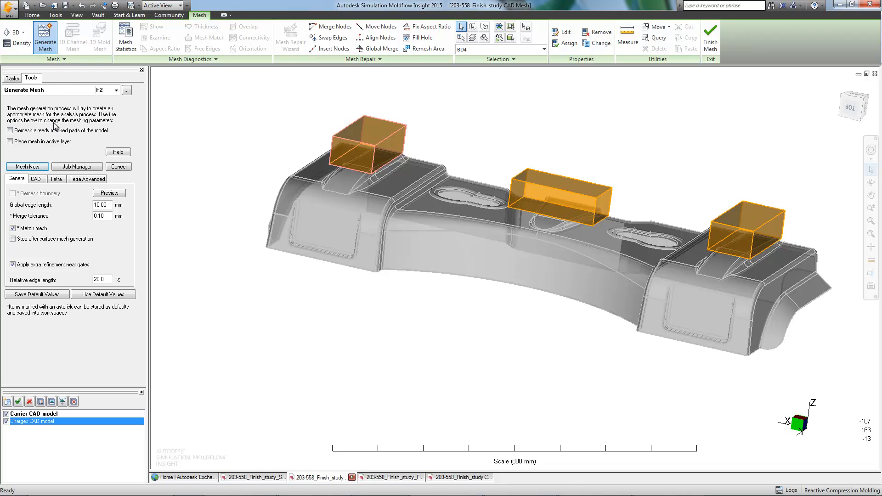
pyautogui.click(35, 179)
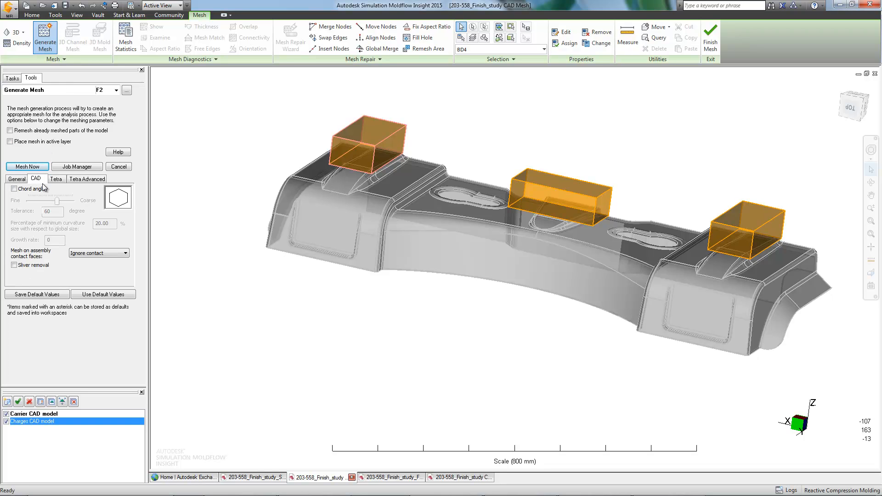
pyautogui.click(14, 189)
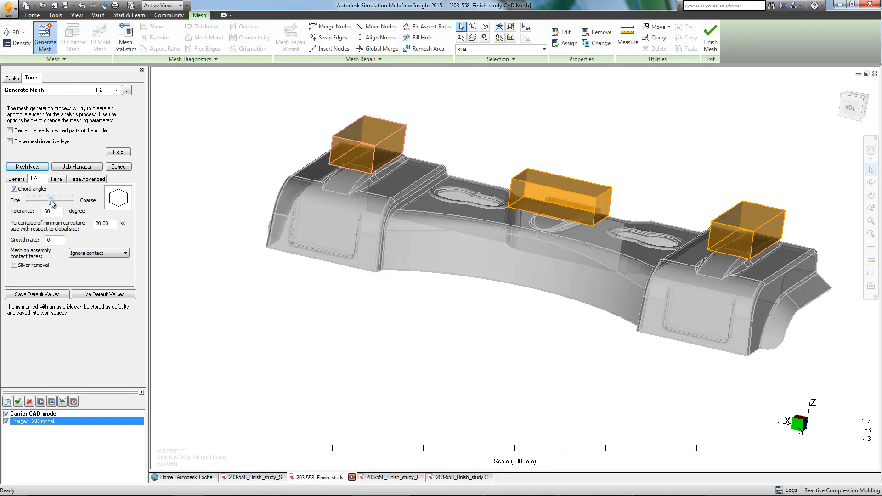
pyautogui.moveTo(51, 201); pyautogui.dragTo(39, 201)
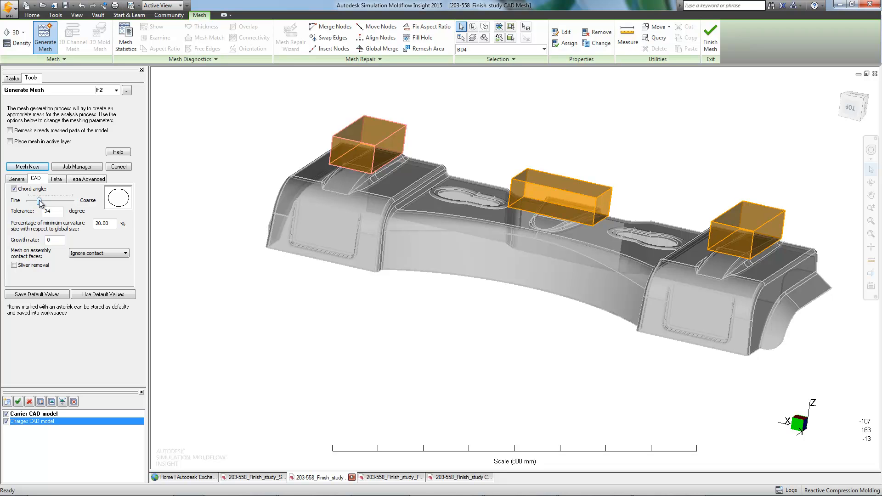
pyautogui.click(56, 179)
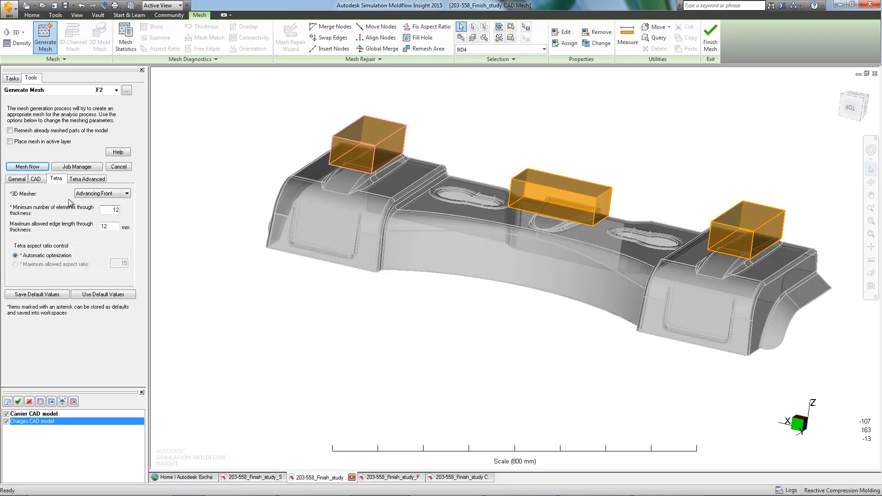
pyautogui.click(27, 167)
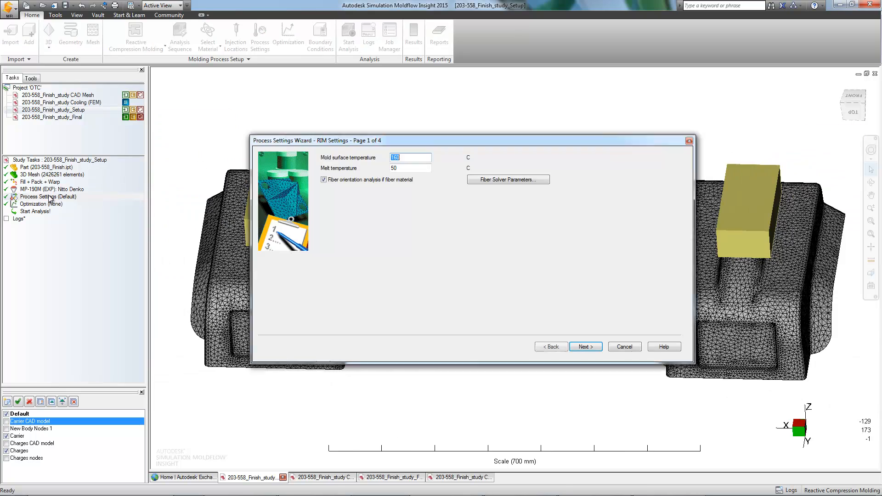
# Step: Accept the reactive molding, compression and warp settings with MP-190M, then run a full analysis
pyautogui.click(585, 346)
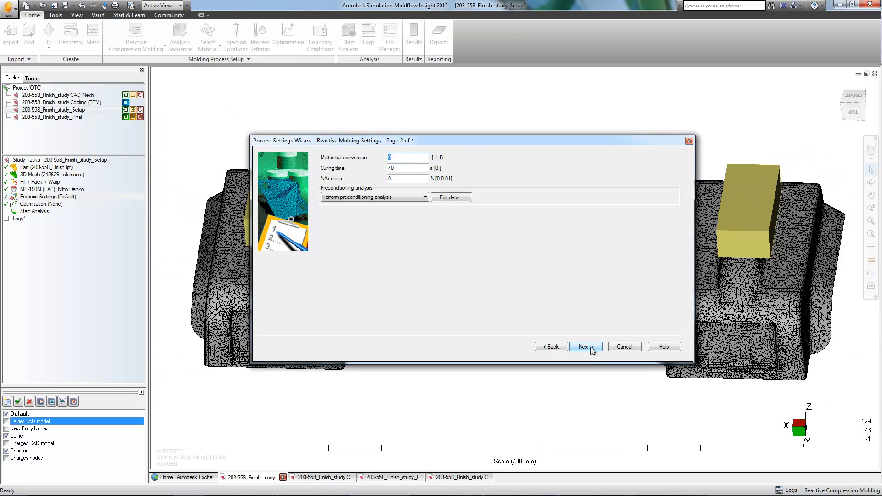
pyautogui.click(586, 346)
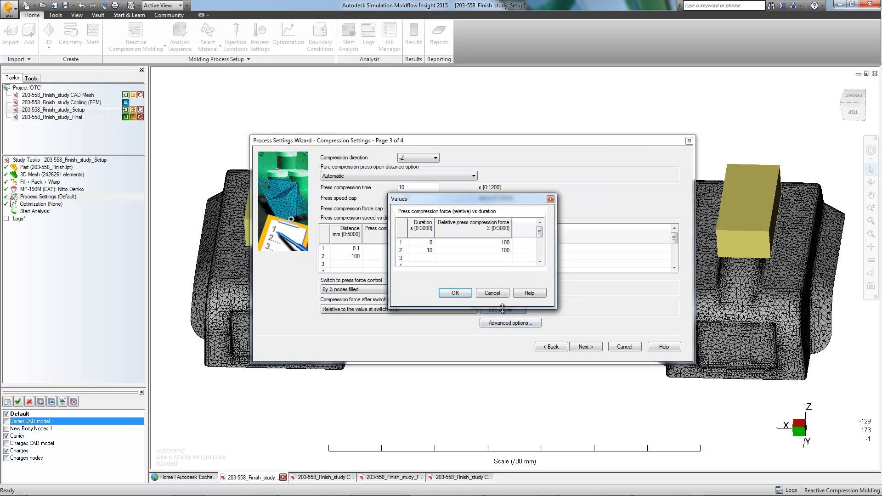
pyautogui.click(454, 293)
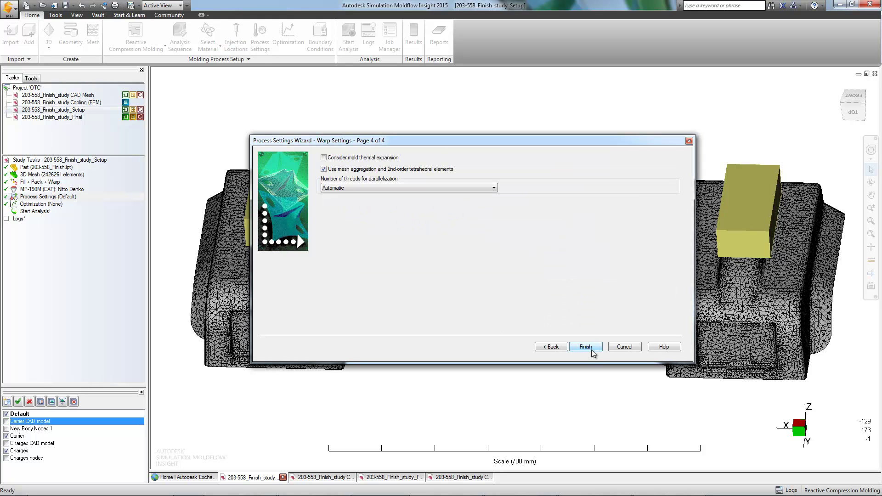
pyautogui.click(586, 346)
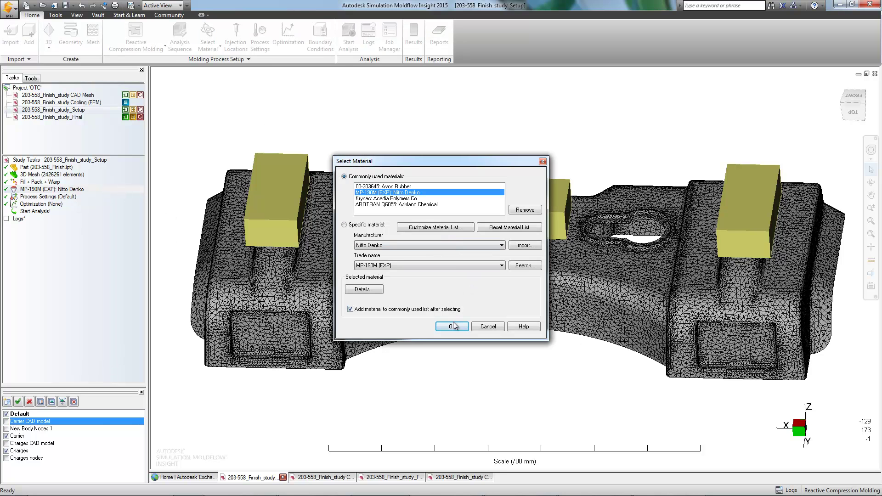
pyautogui.click(452, 326)
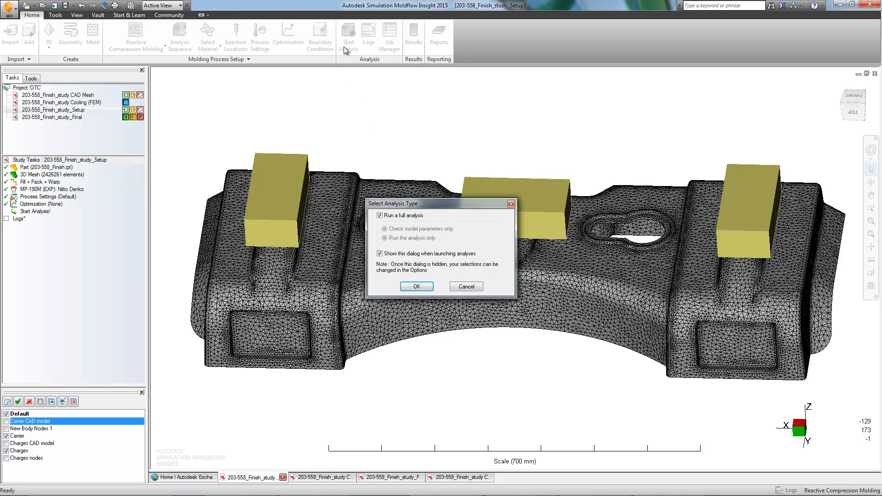
pyautogui.click(417, 286)
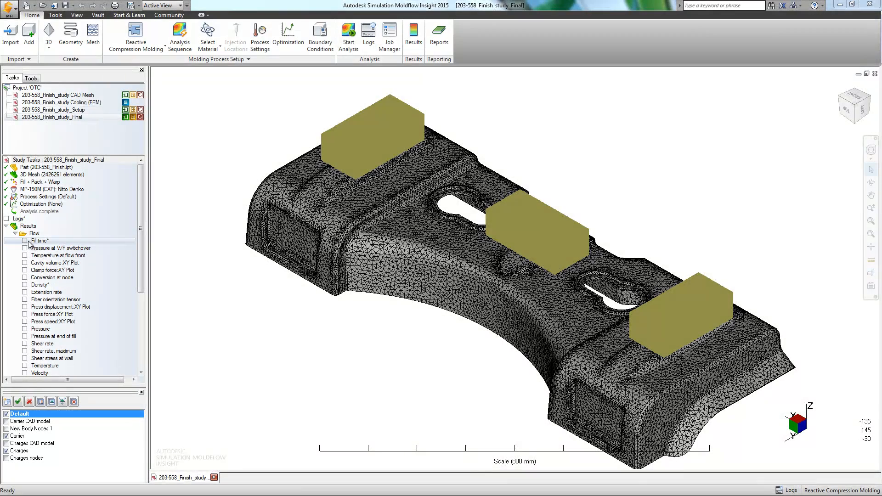
# Step: View the 8.364 s fill time and 5x-scaled deflection (max 5.212 mm), orbiting the part
pyautogui.click(25, 241)
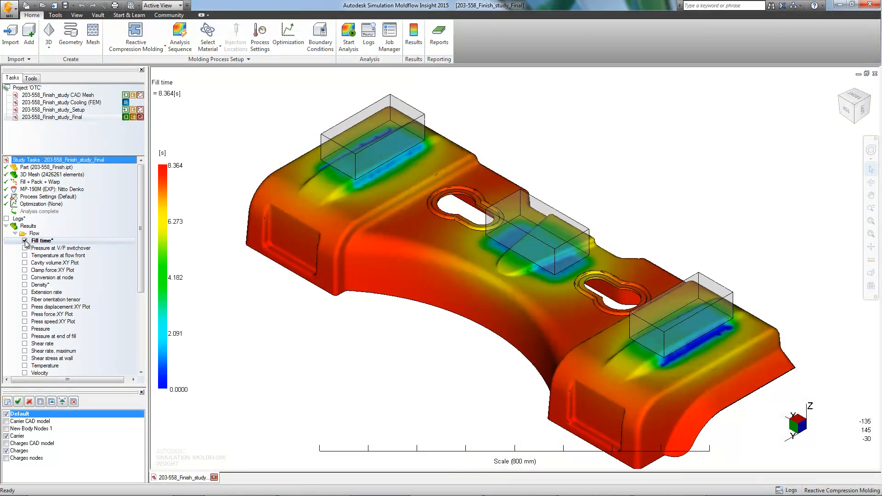
pyautogui.click(24, 240)
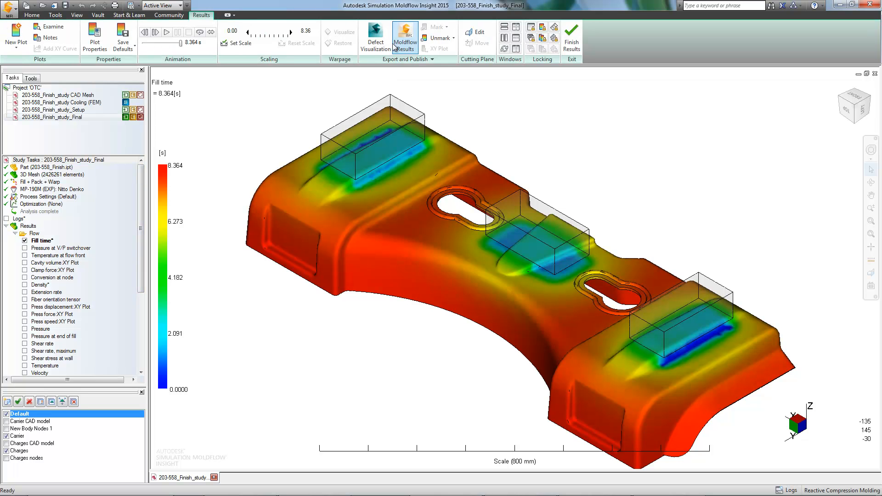
pyautogui.click(165, 32)
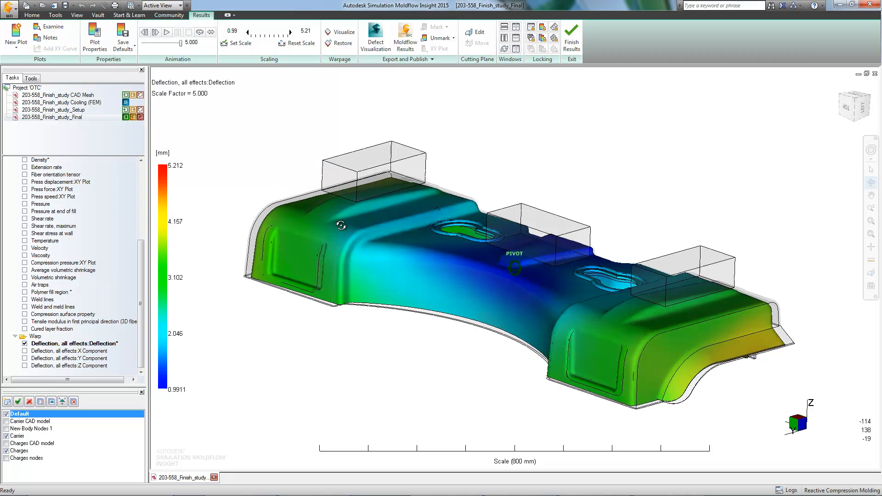
pyautogui.moveTo(341, 225); pyautogui.dragTo(431, 326)
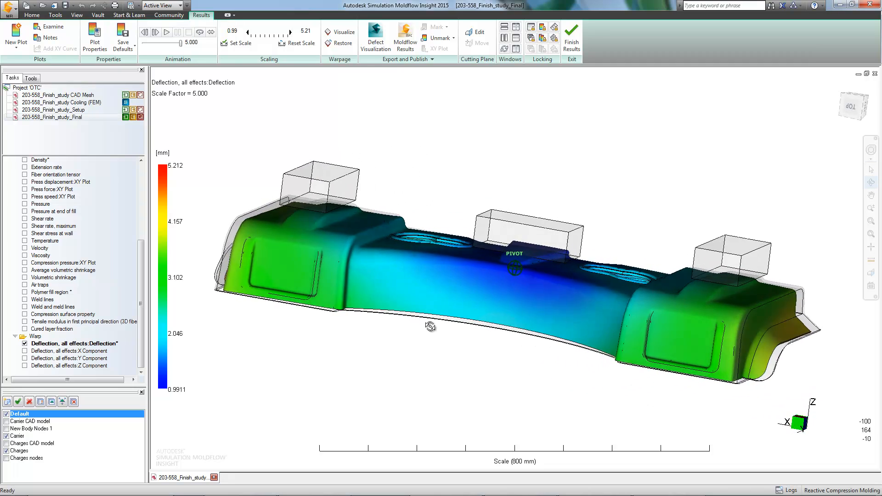
pyautogui.moveTo(430, 326); pyautogui.dragTo(412, 336)
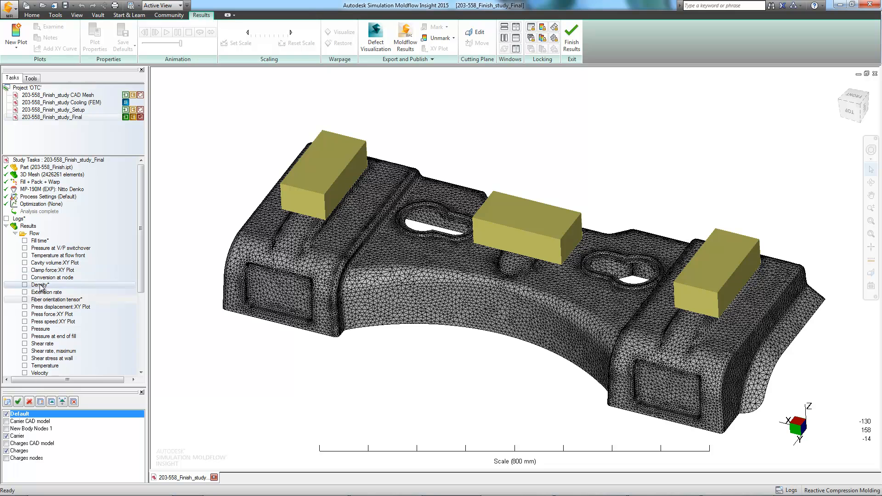
# Step: Finish Results to close the rear deck study and show the Vault commands
pyautogui.scroll(-3)
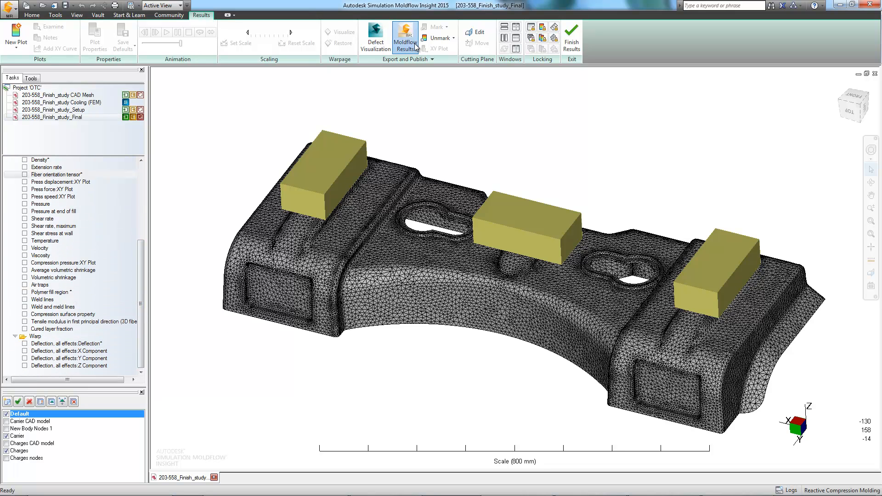
pyautogui.click(405, 36)
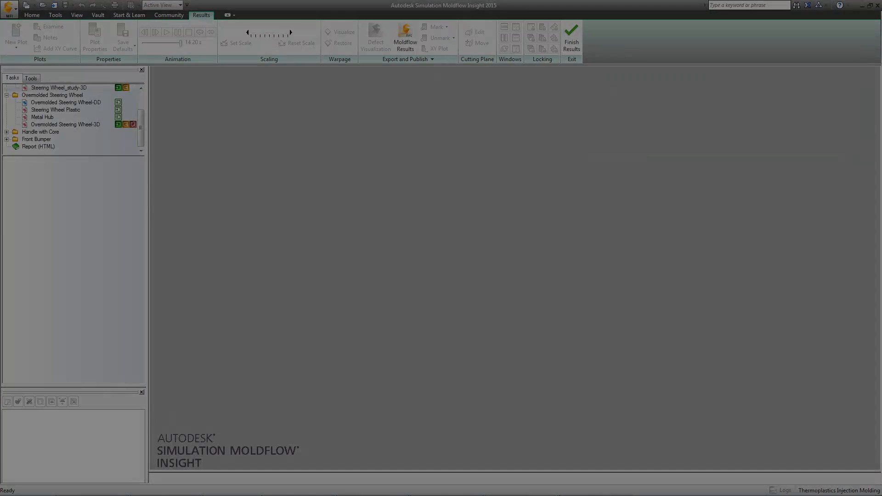
pyautogui.click(97, 15)
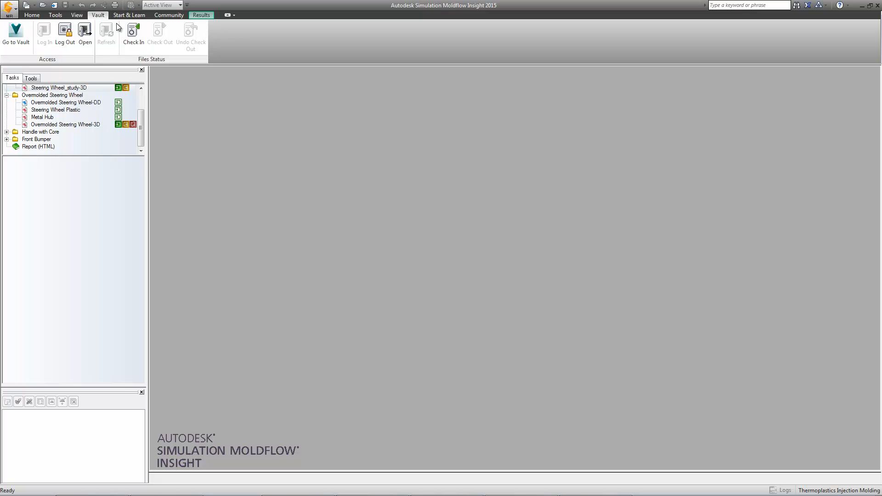